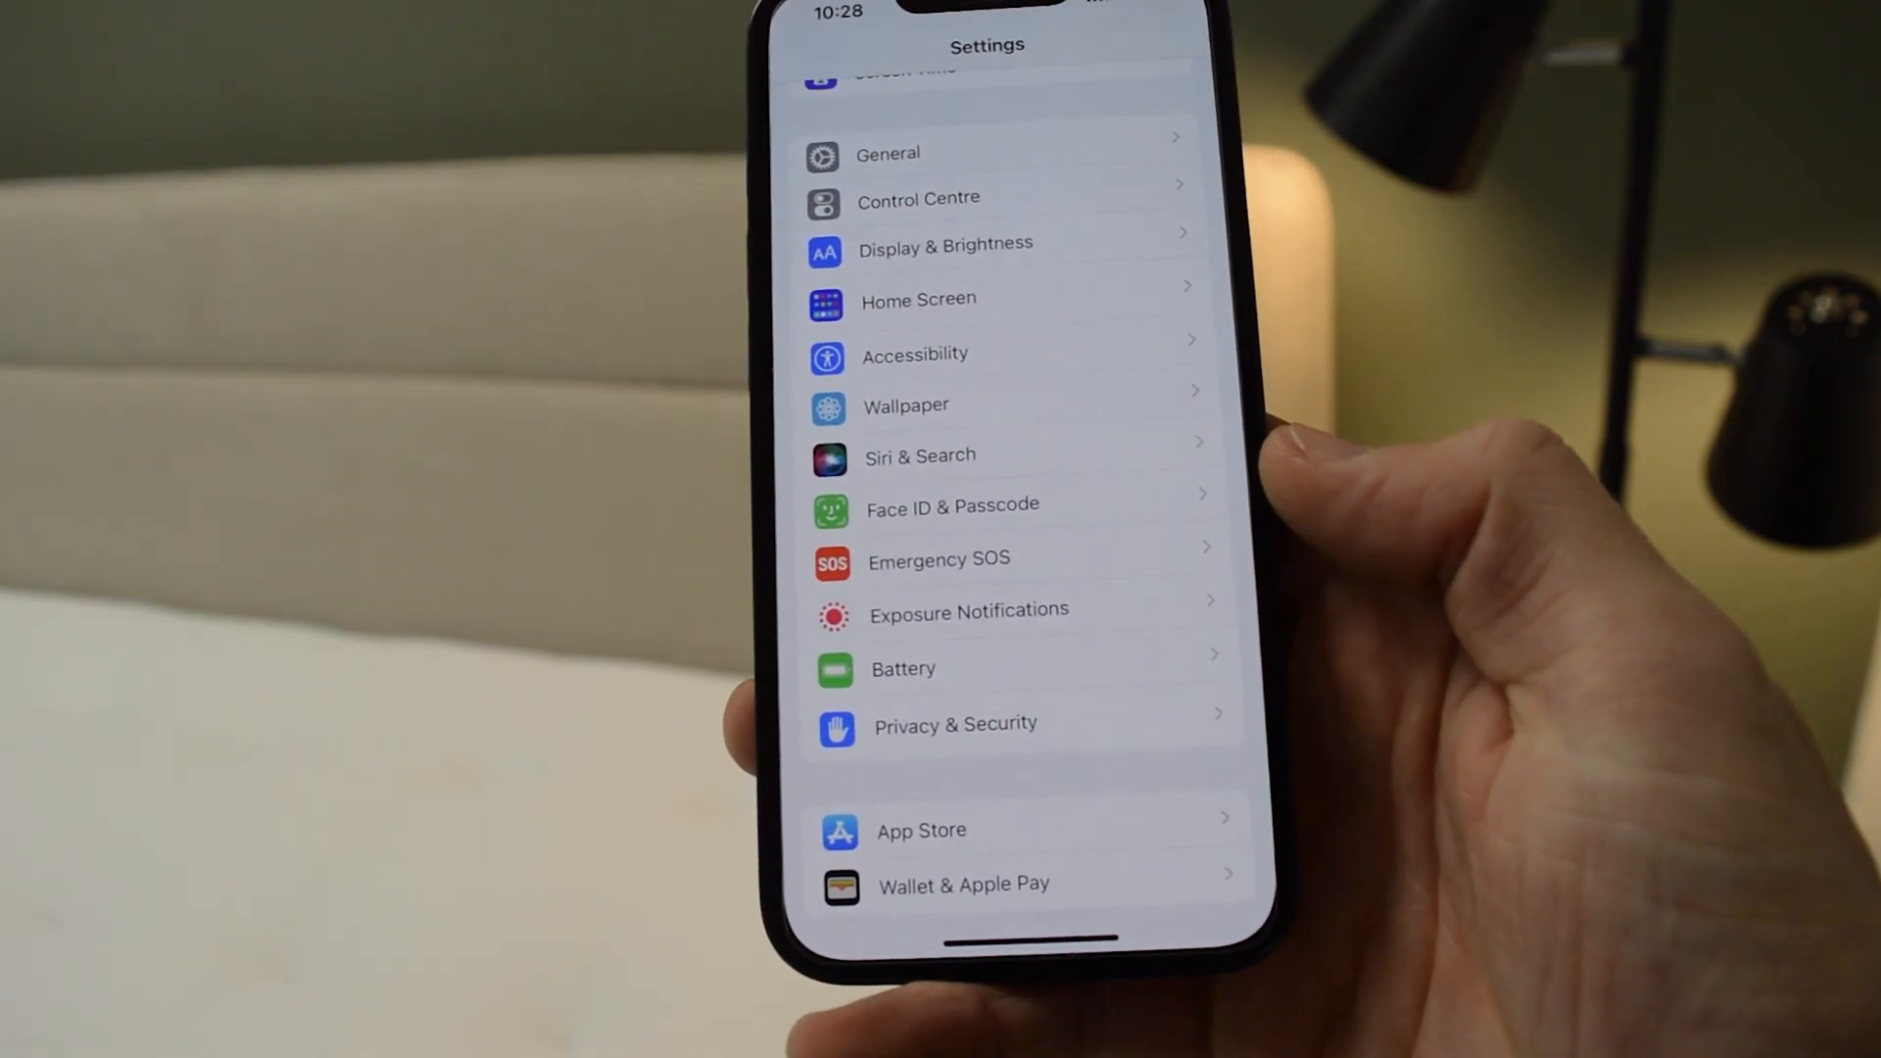
# Open the Privacy & Security section from the main Settings list.
pyautogui.click(955, 725)
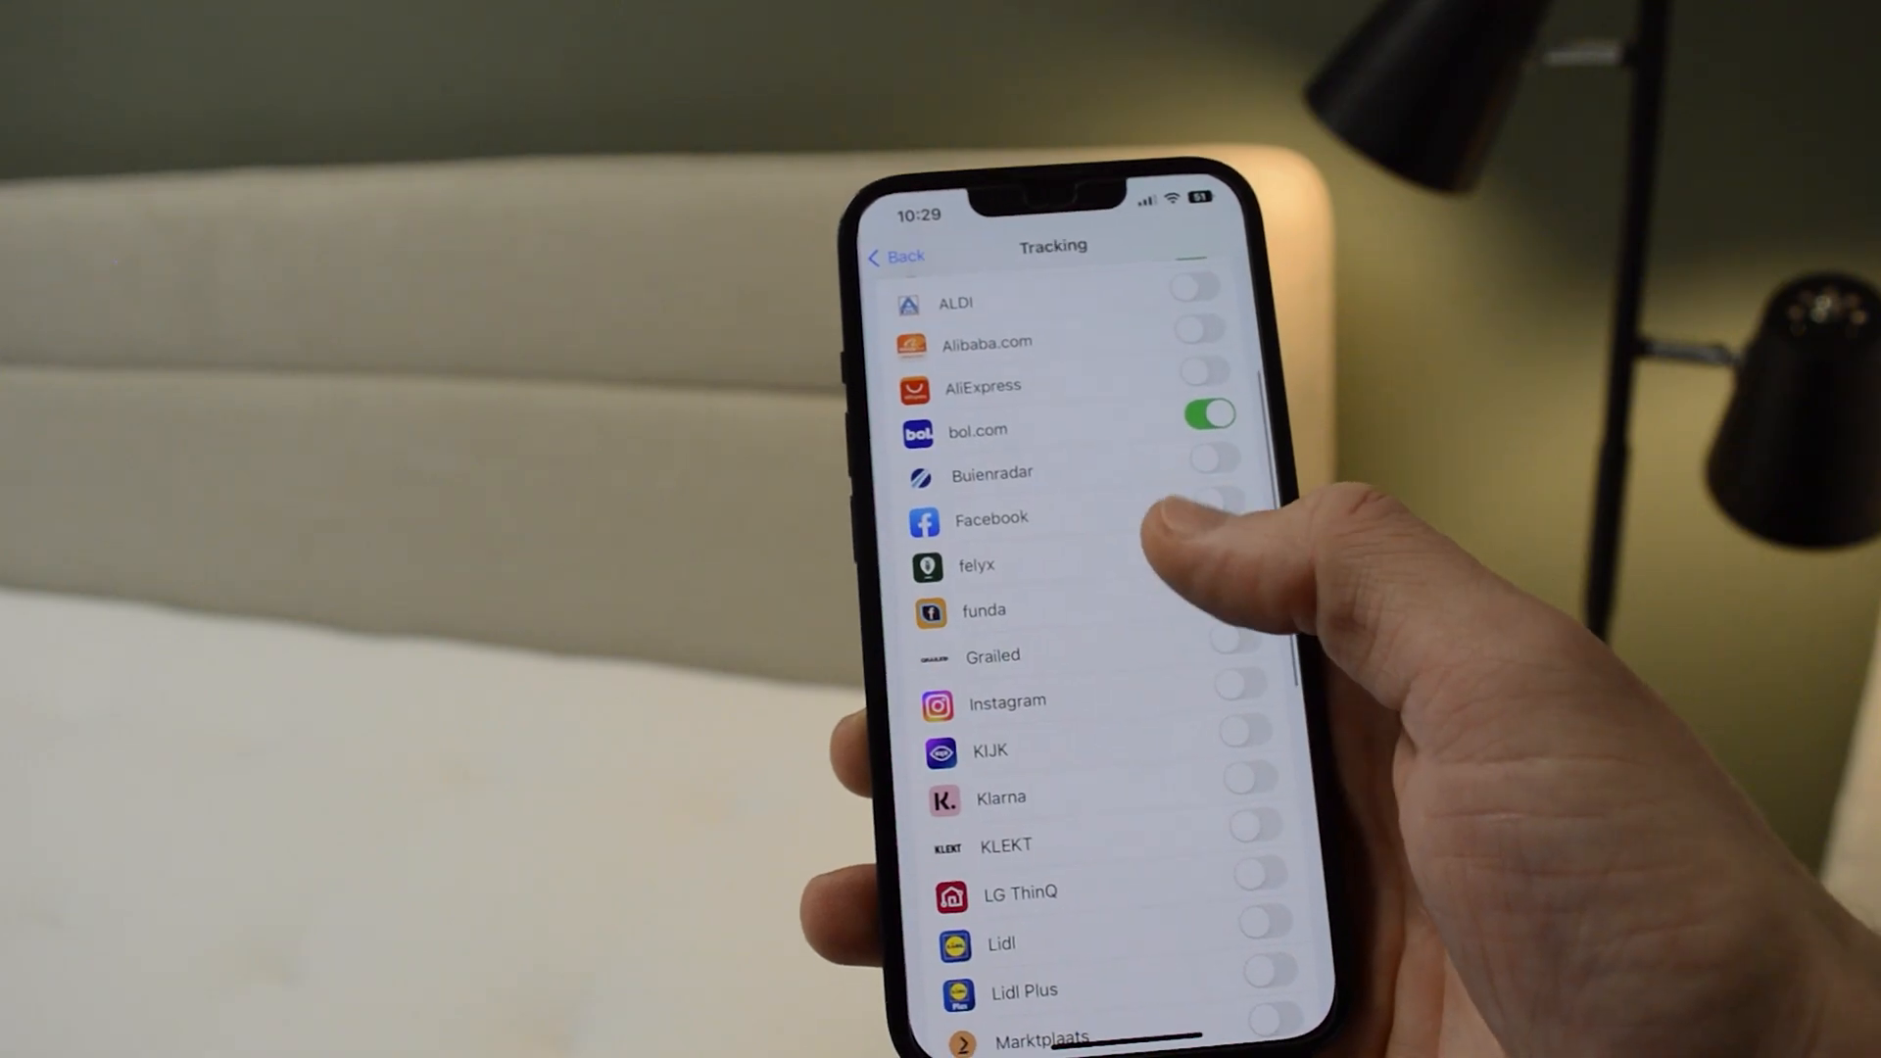
# Scroll through the Tracking page's per-app toggles, with bol.com allowed and most apps off.
pyautogui.scroll(-3)
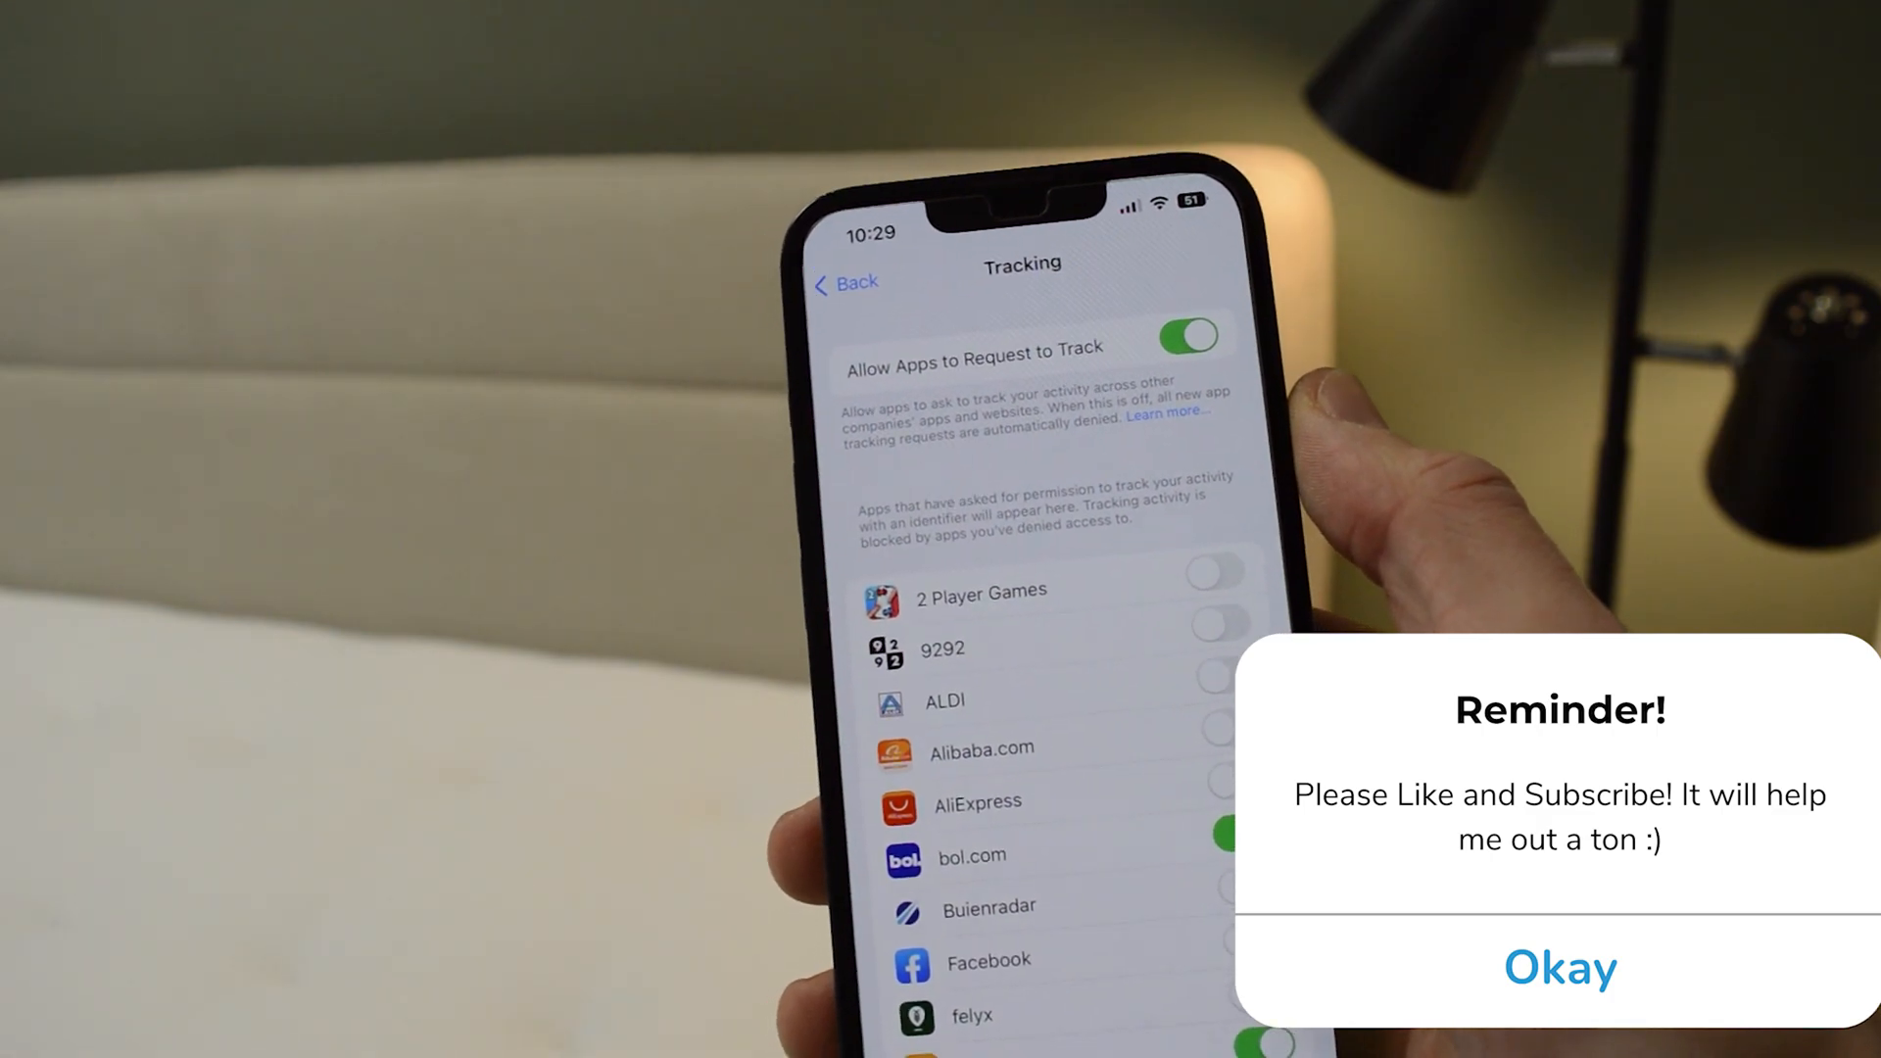
pyautogui.click(1559, 966)
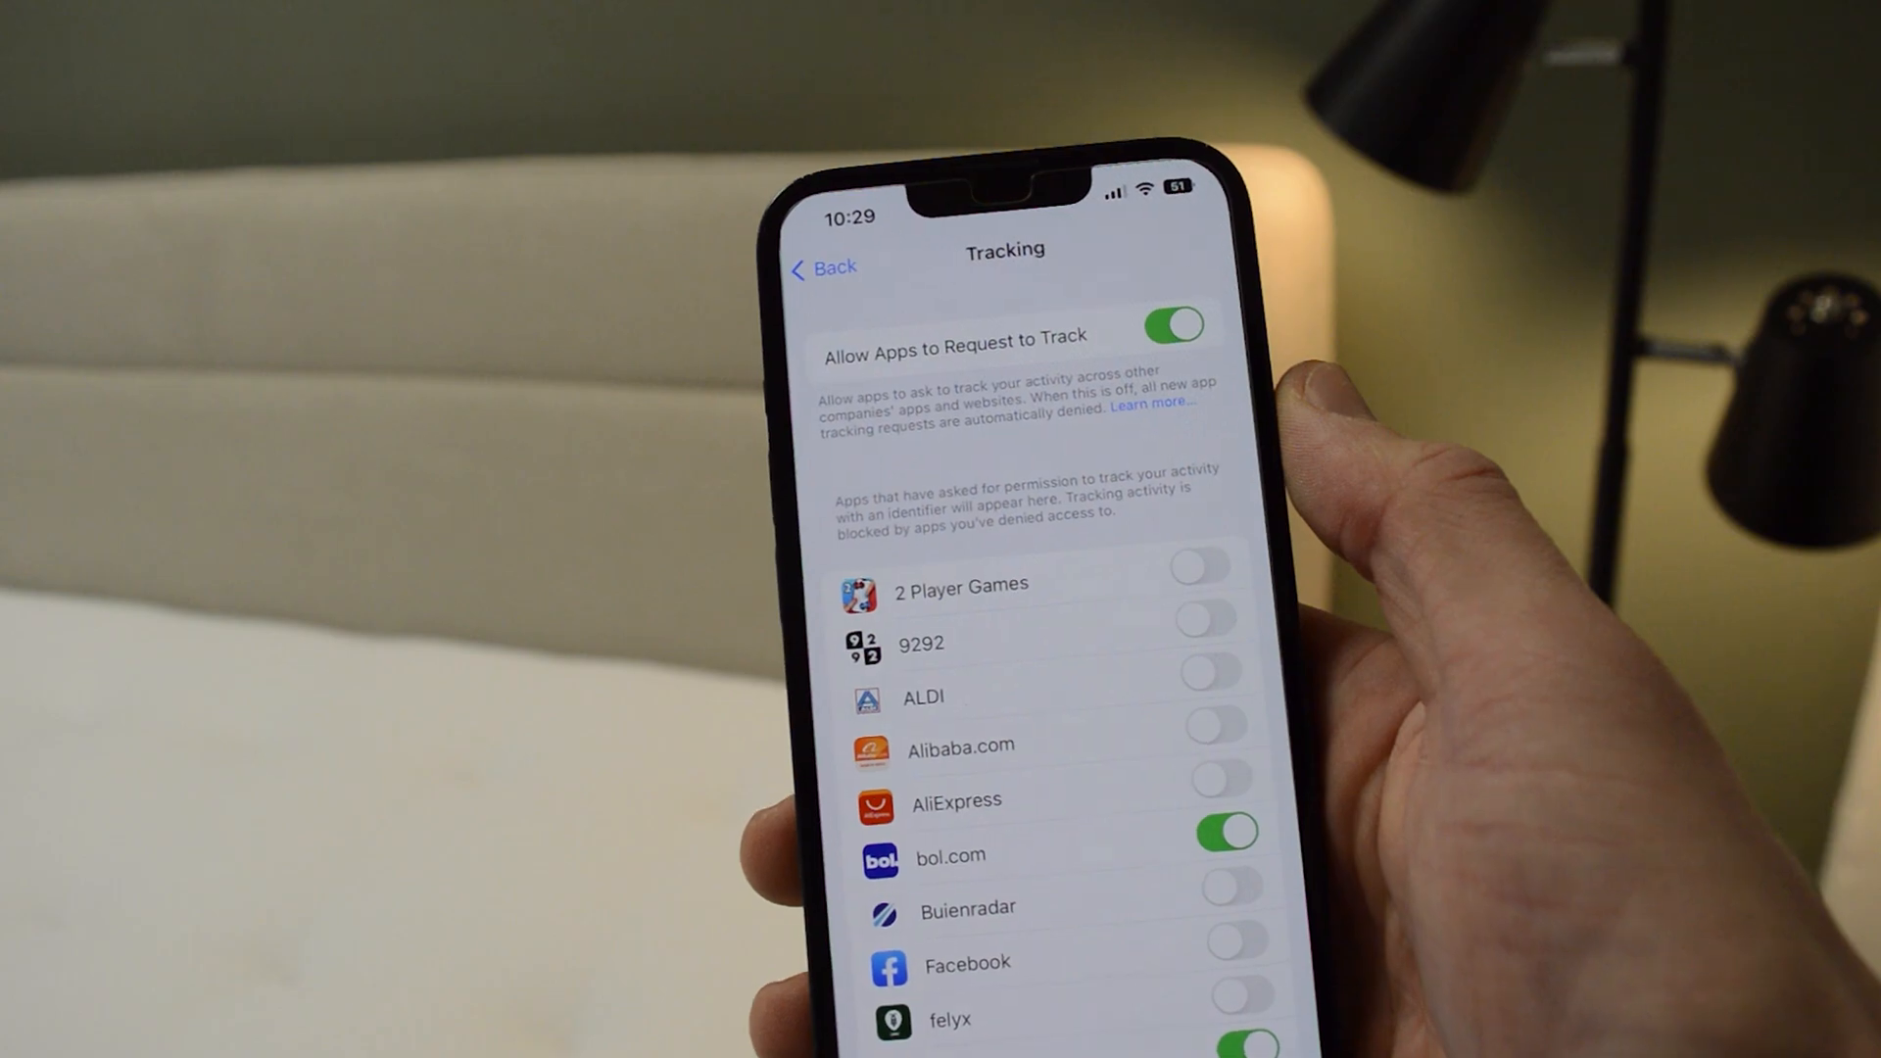
pyautogui.scroll(3)
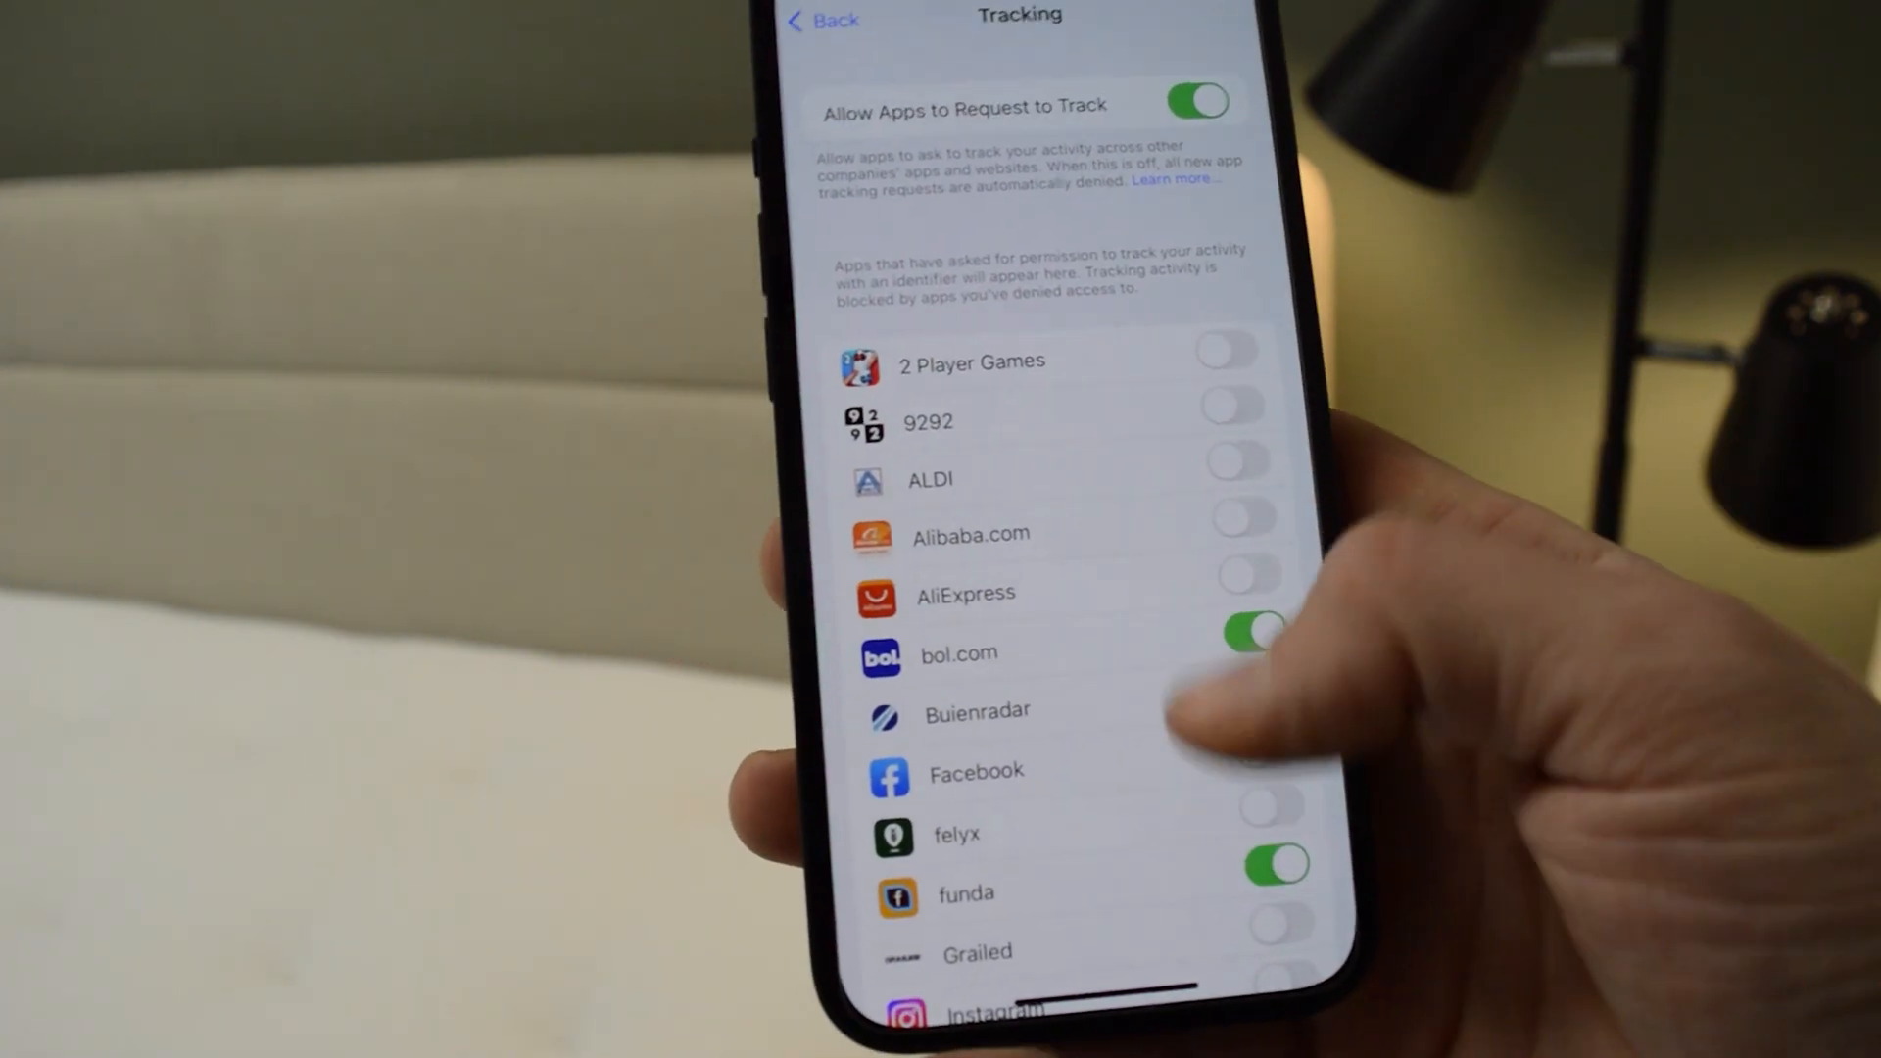